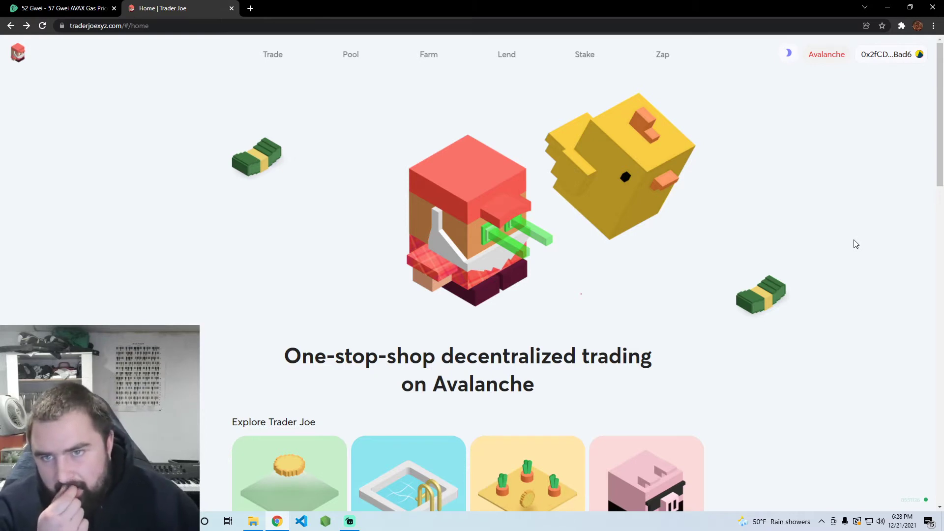
mouse_move(164, 85)
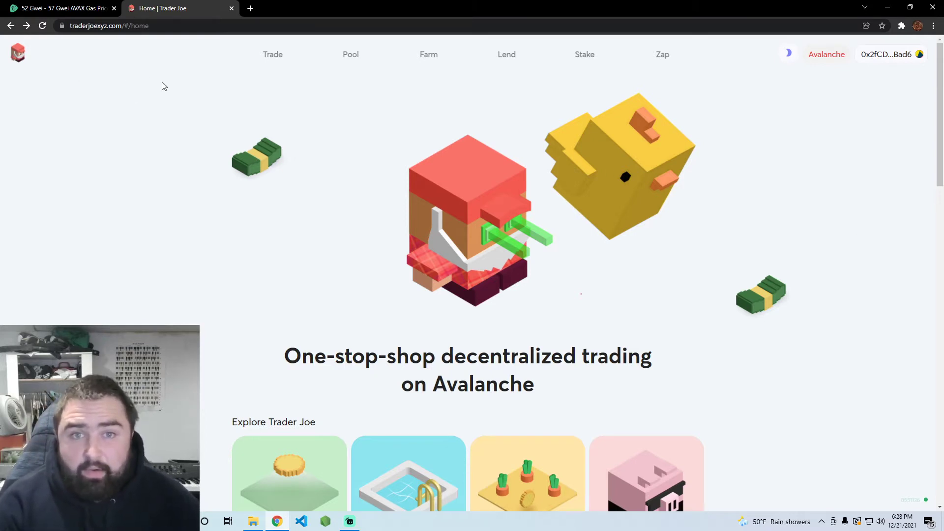
mouse_move(435, 110)
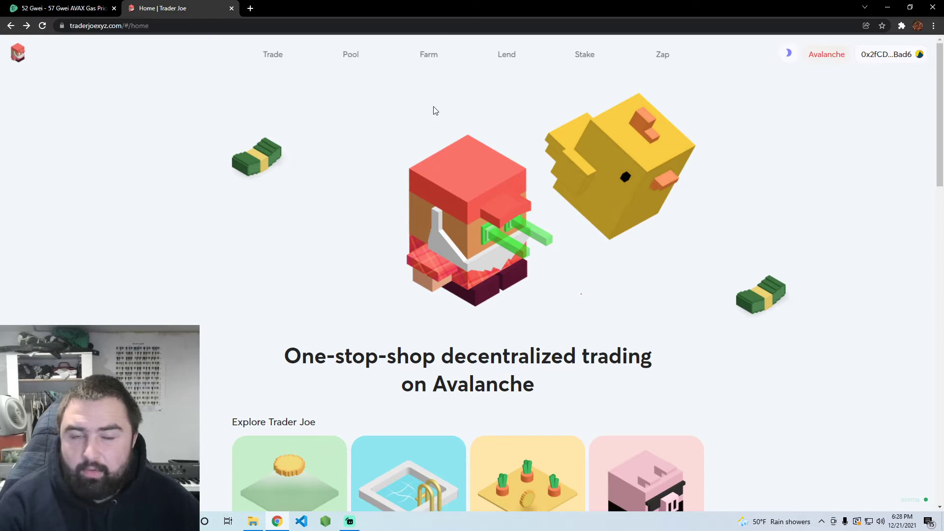
mouse_move(276, 61)
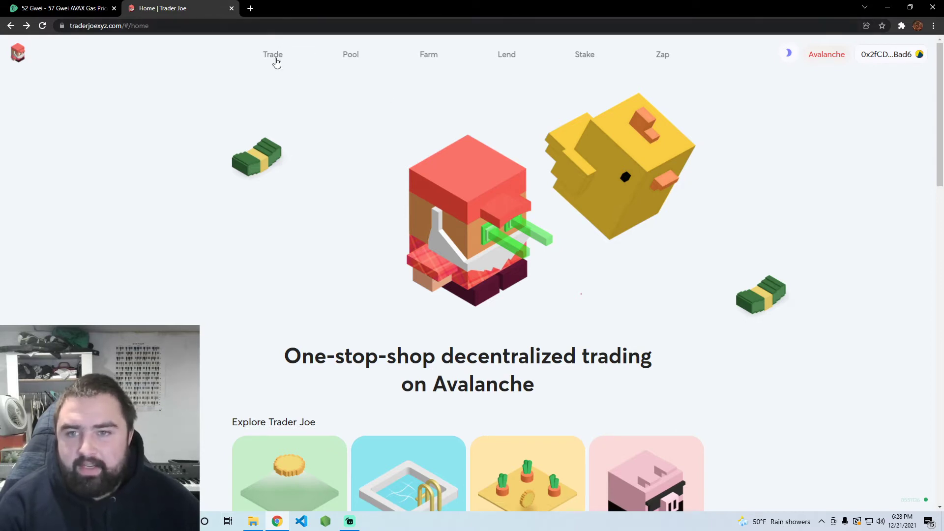
Step: On the Trade page, choose MIM as the received token and enter 0.1 AVAX to swap
left_click(273, 55)
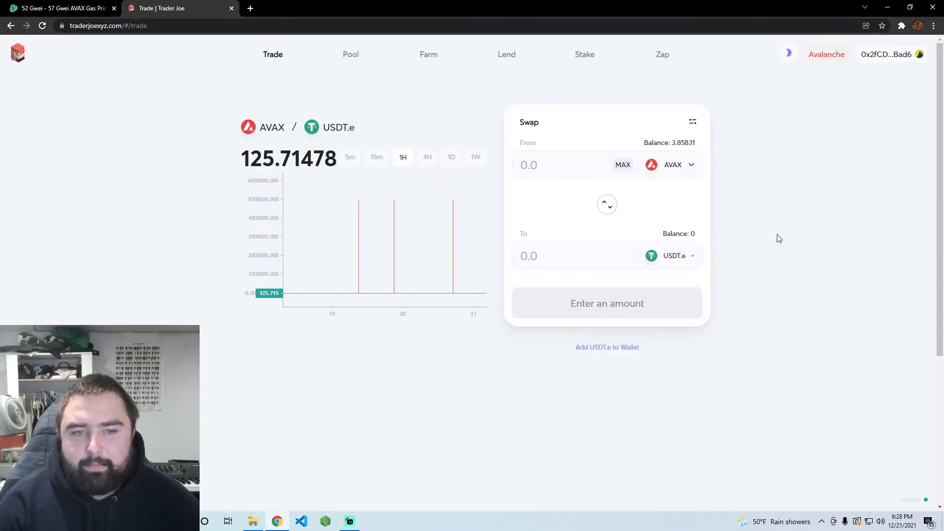
left_click(676, 165)
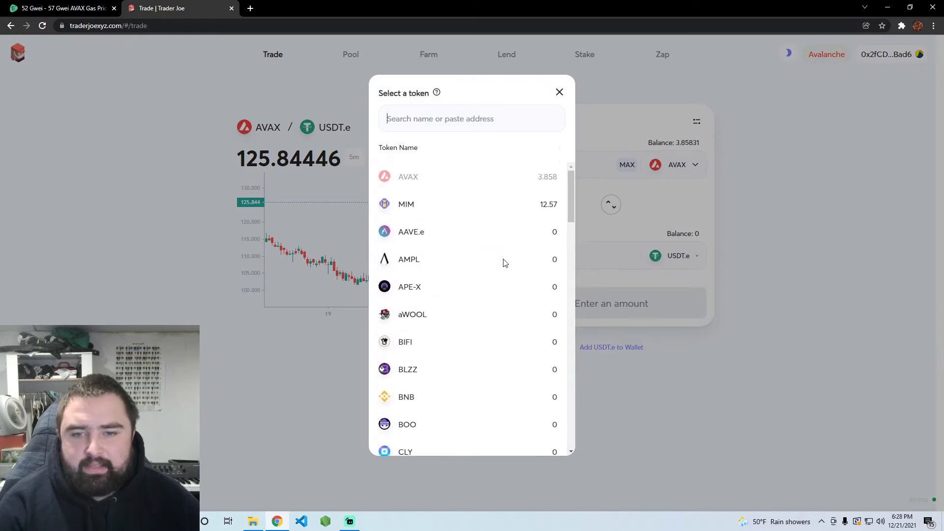
mouse_move(466, 205)
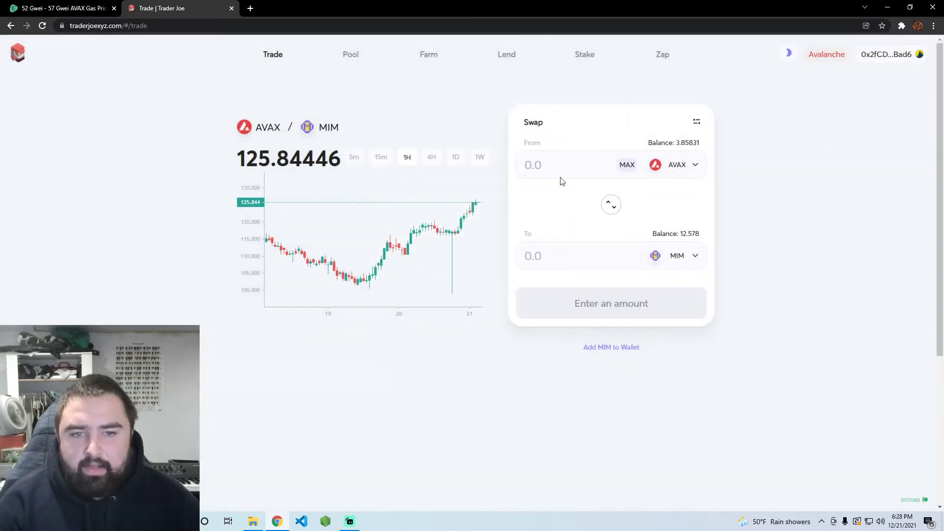
mouse_move(751, 225)
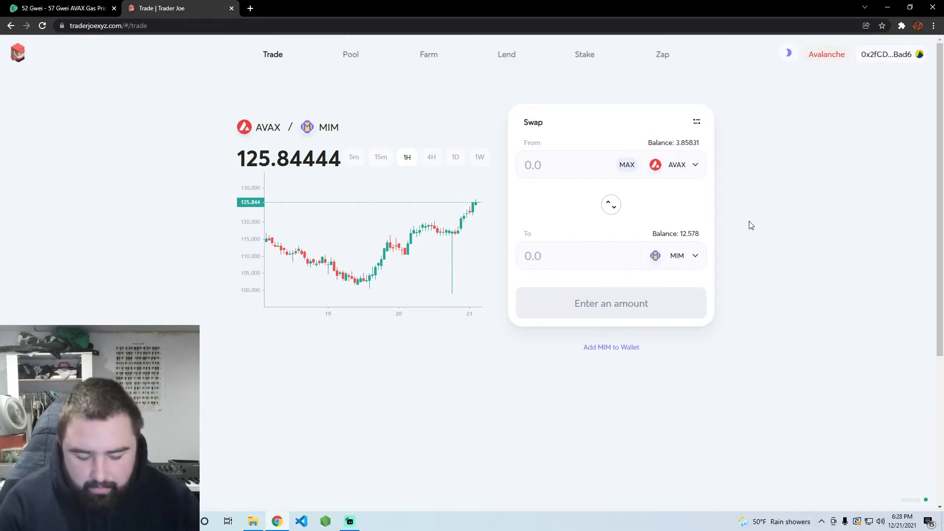
type(".1")
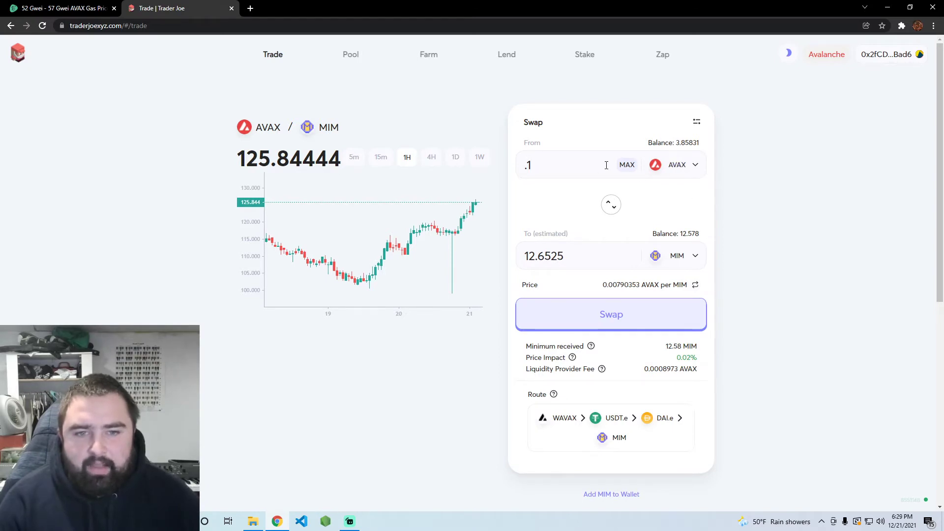
mouse_move(530, 269)
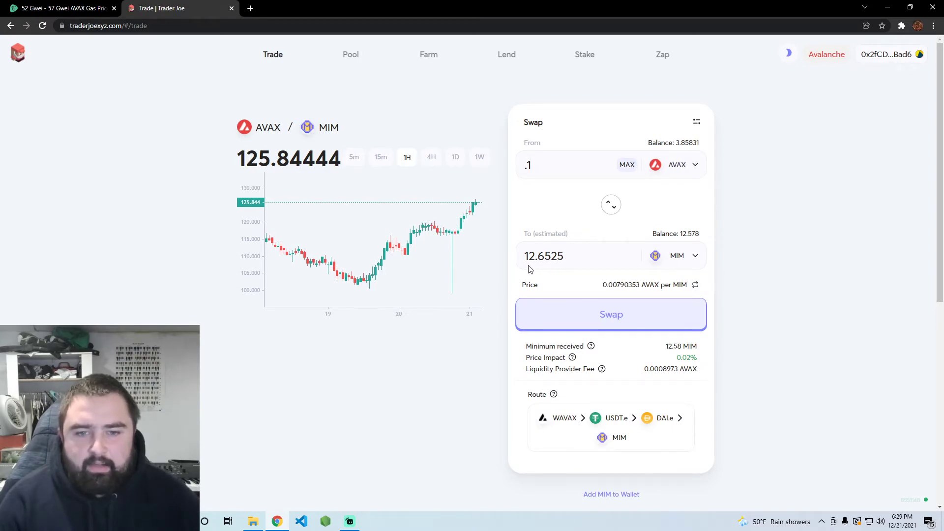
mouse_move(576, 312)
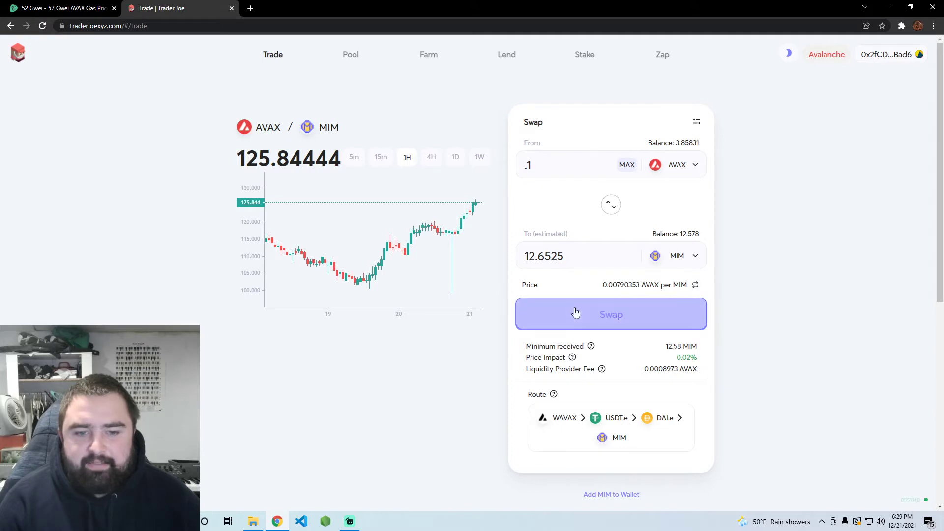
Step: Confirm the 0.1 AVAX to MIM swap and check the CoinTool AVAX gas price tab
left_click(610, 315)
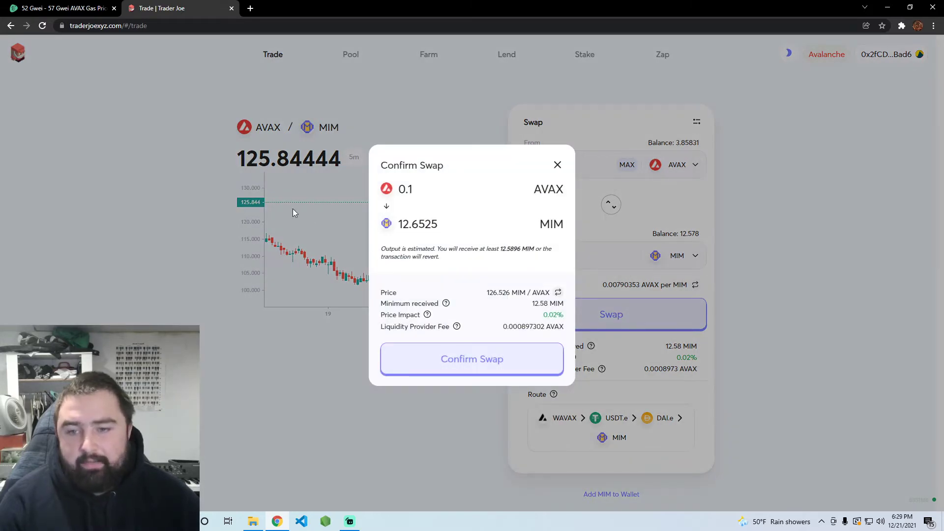
mouse_move(509, 360)
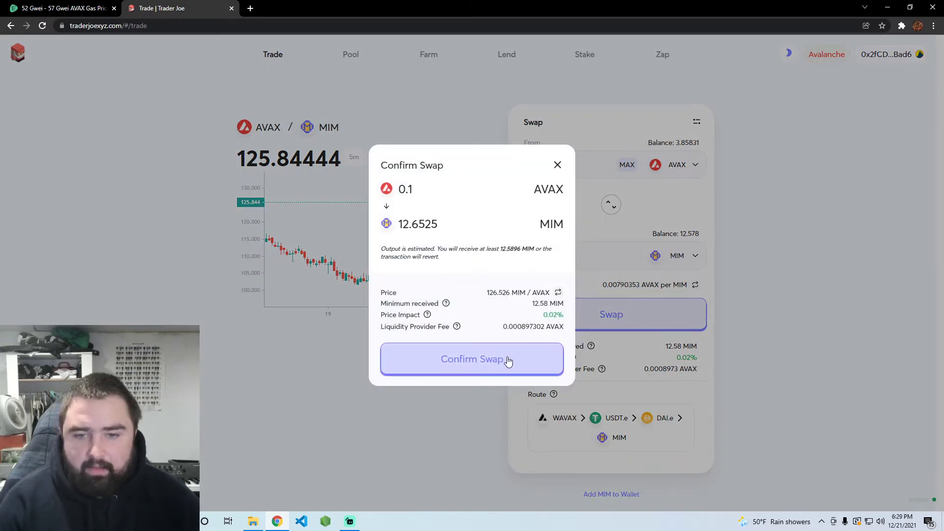
left_click(472, 359)
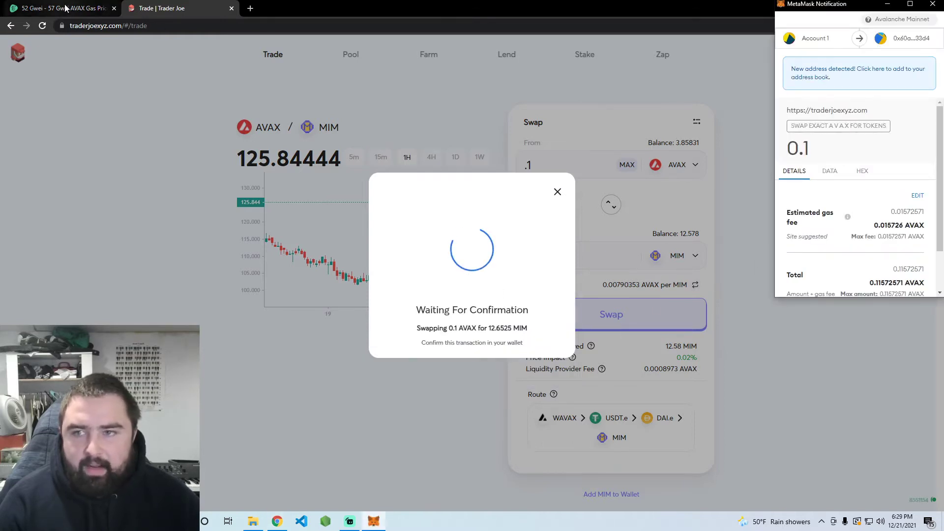
left_click(59, 7)
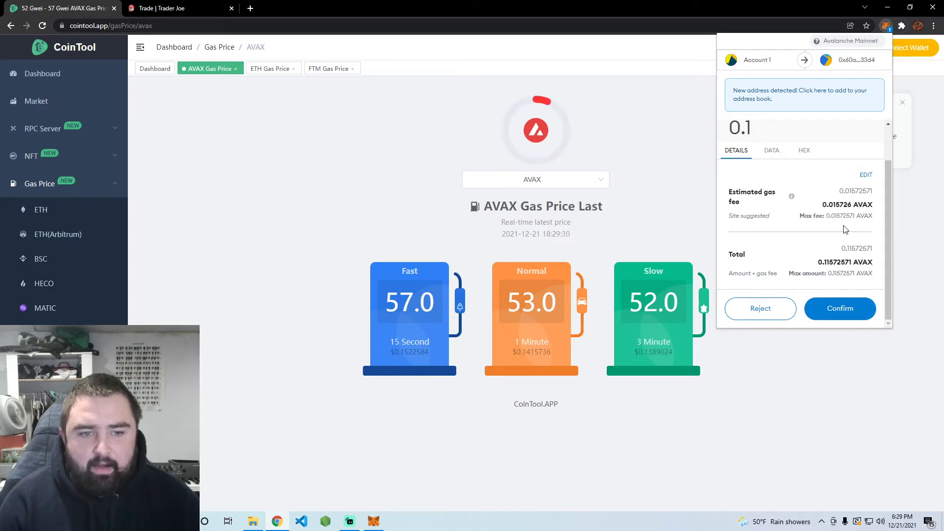
Step: Edit the estimated gas fee for the pending swap in the MetaMask notification
left_click(865, 175)
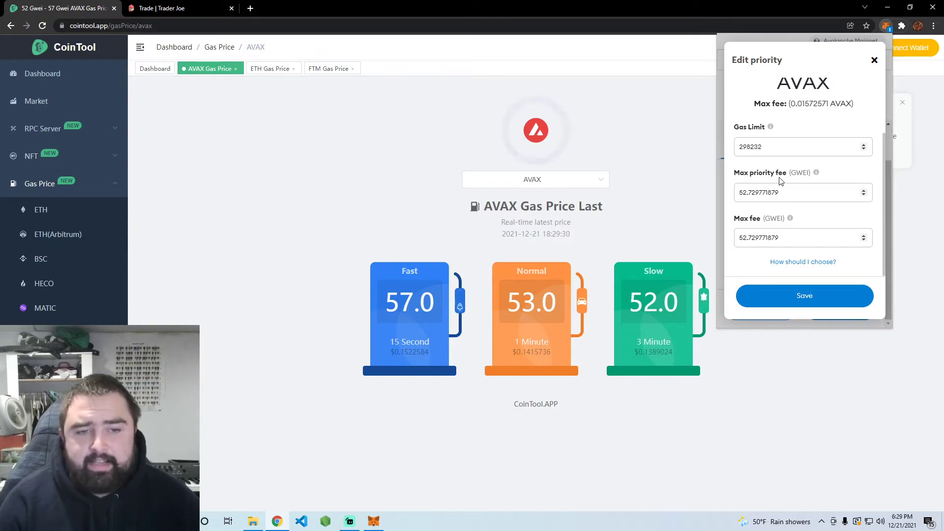
mouse_move(606, 163)
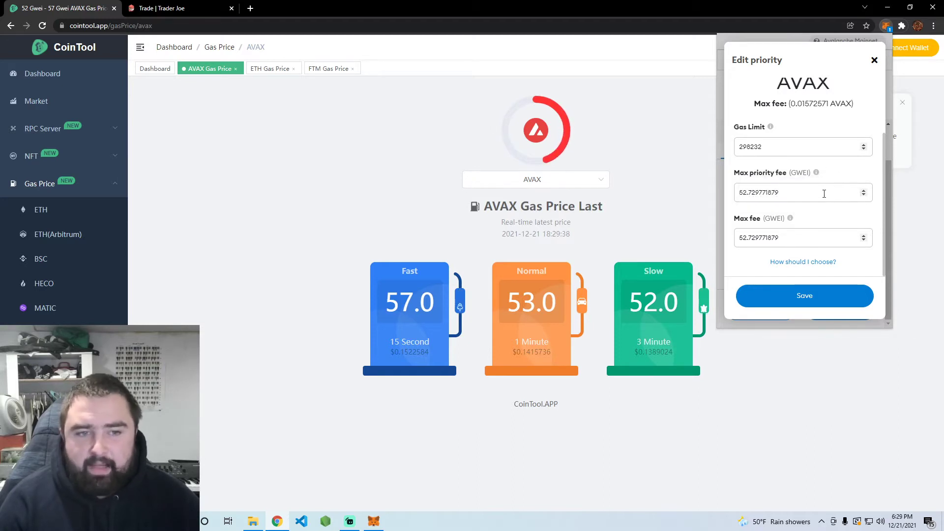
mouse_move(820, 220)
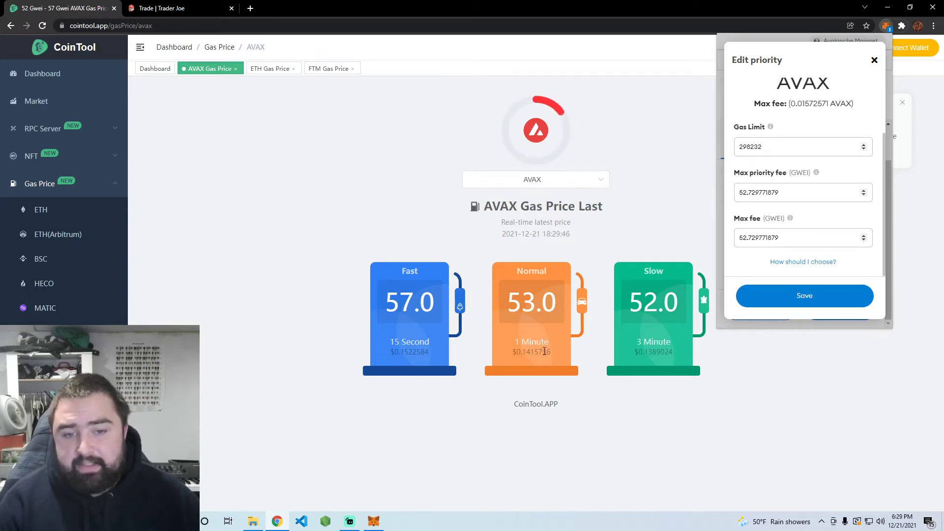
mouse_move(520, 350)
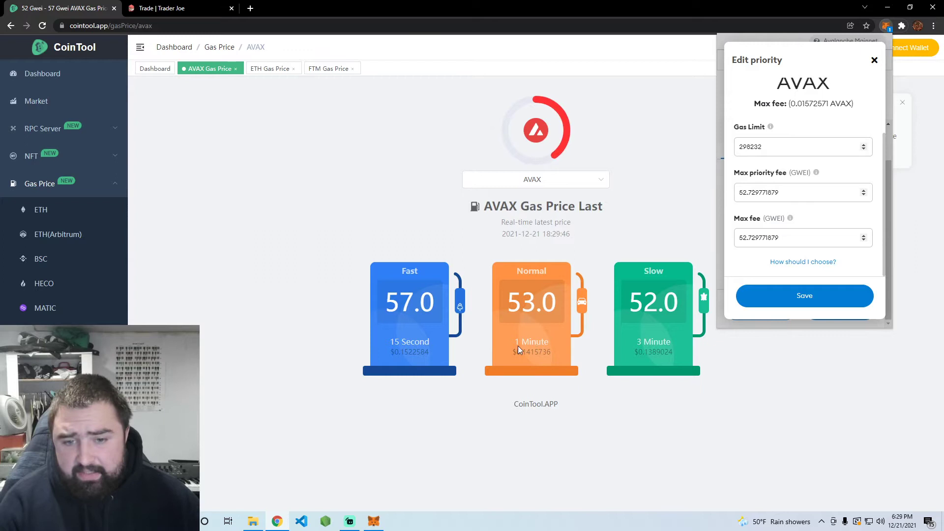
mouse_move(601, 352)
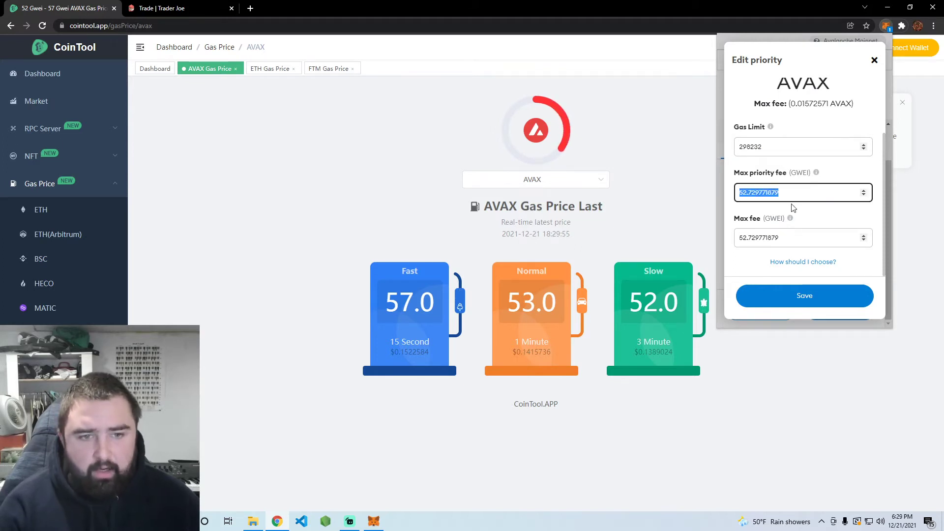
Step: Enter 57 gwei as the max priority fee so the max fee also reads 57
type("57")
left_click(802, 237)
type("56")
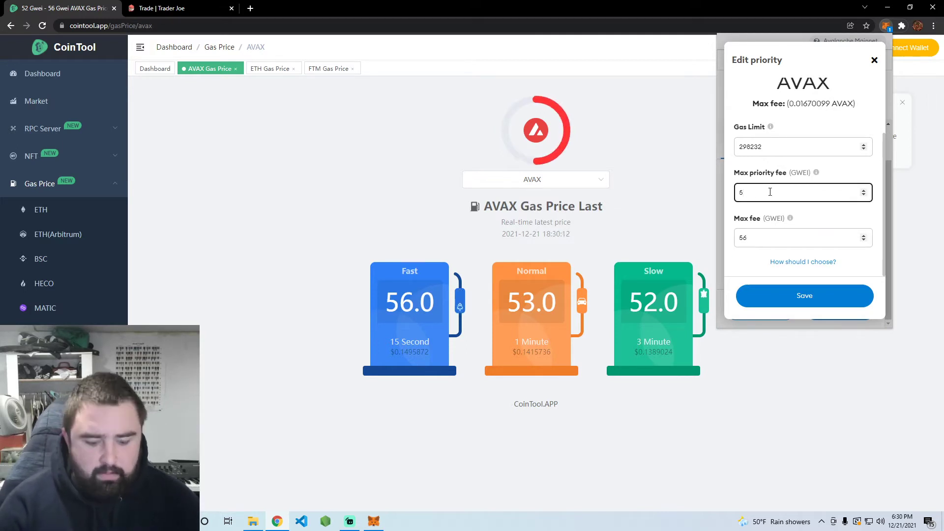
type("53")
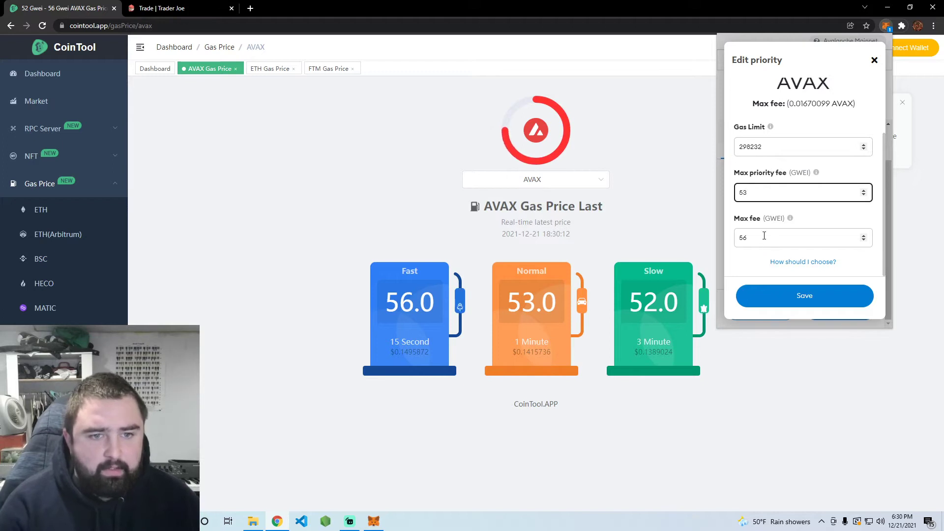
type("53")
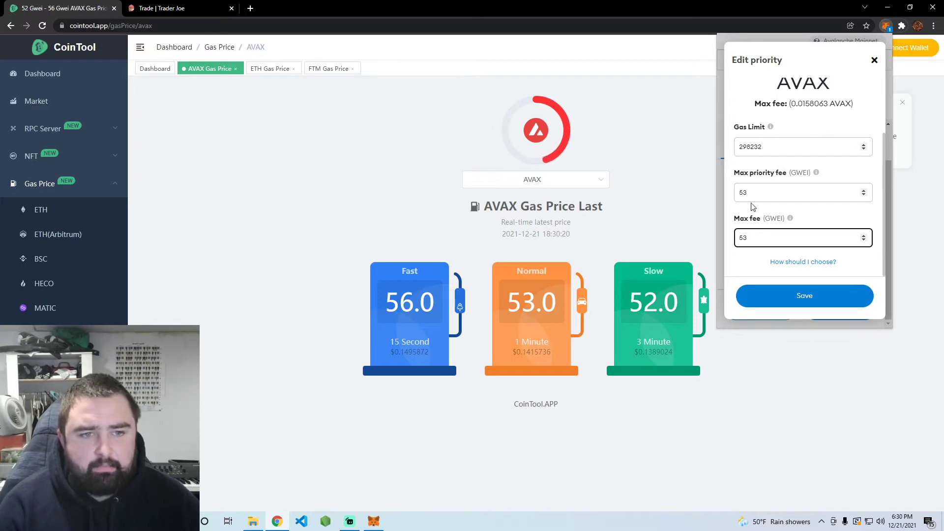
type("57")
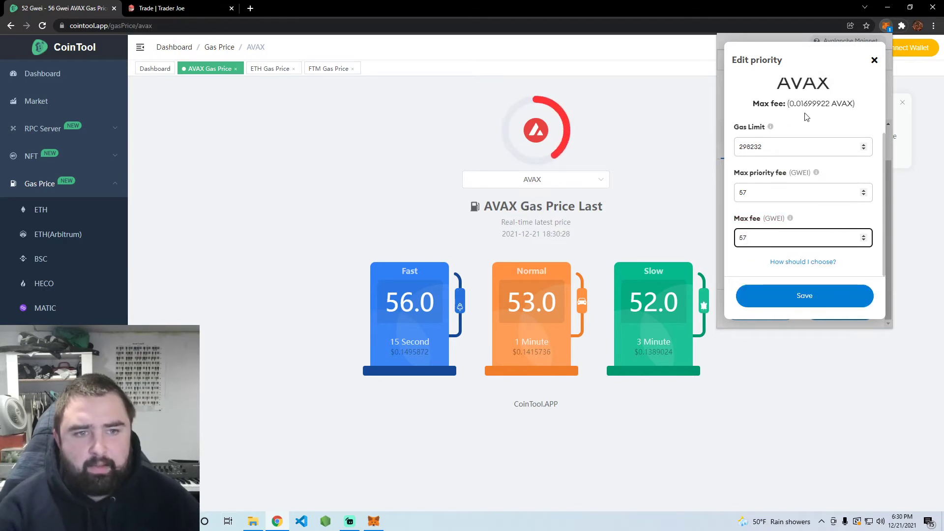
left_click(797, 237)
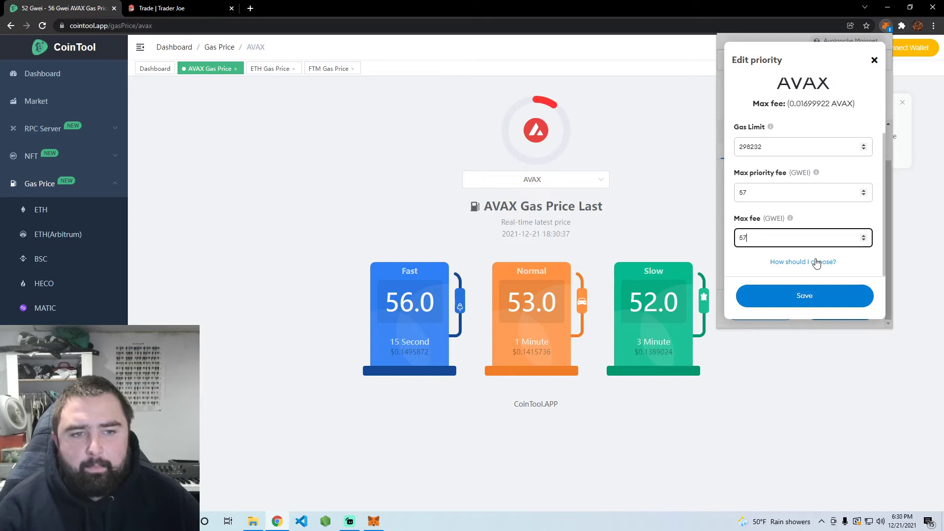
mouse_move(825, 175)
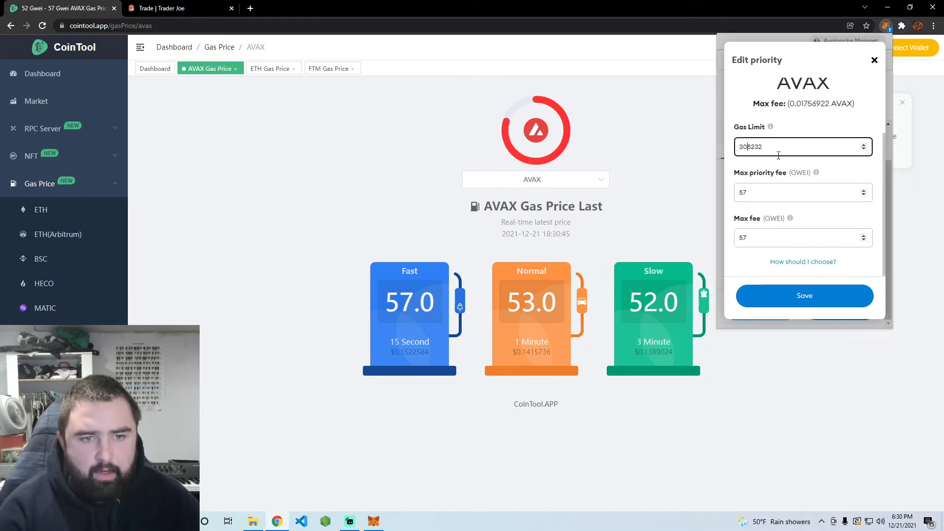
mouse_move(753, 183)
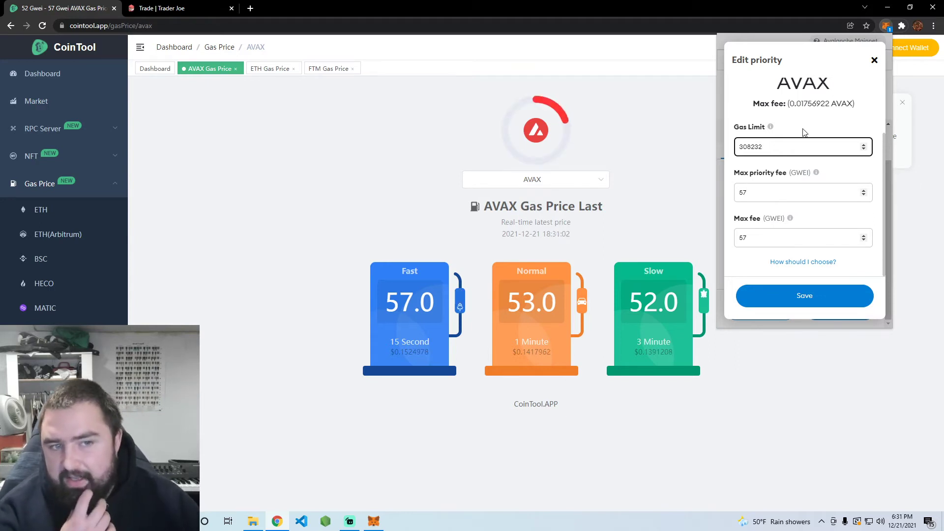
Step: Try 260 in the max priority fee, settle on 56 gwei for both fees, and save
left_click(798, 193)
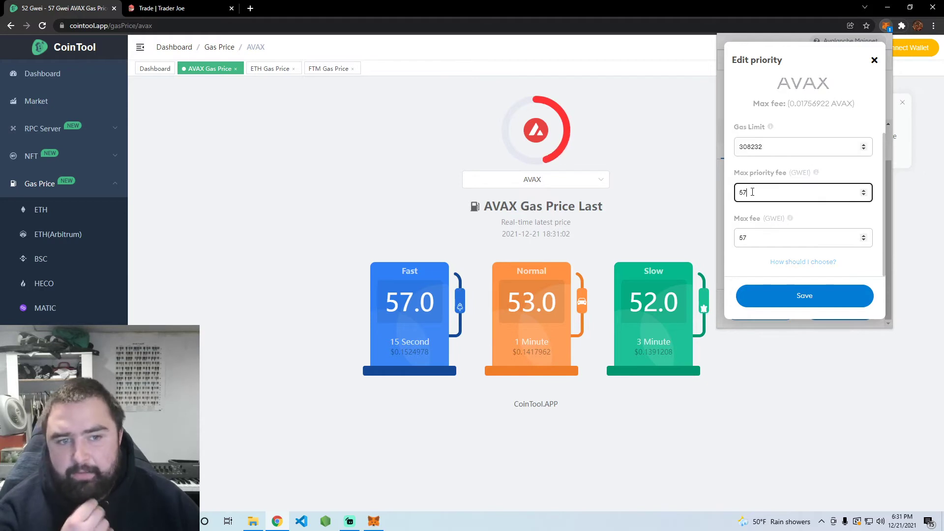
type("260")
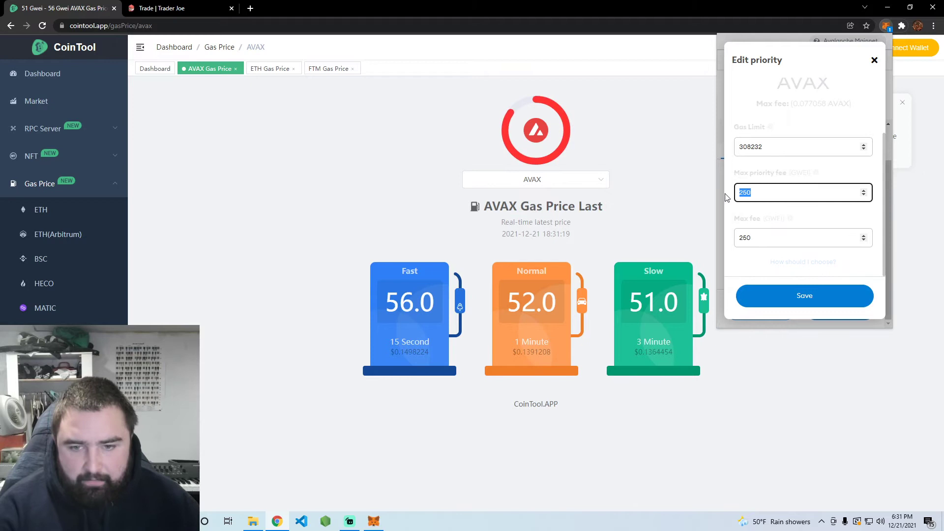
type("56")
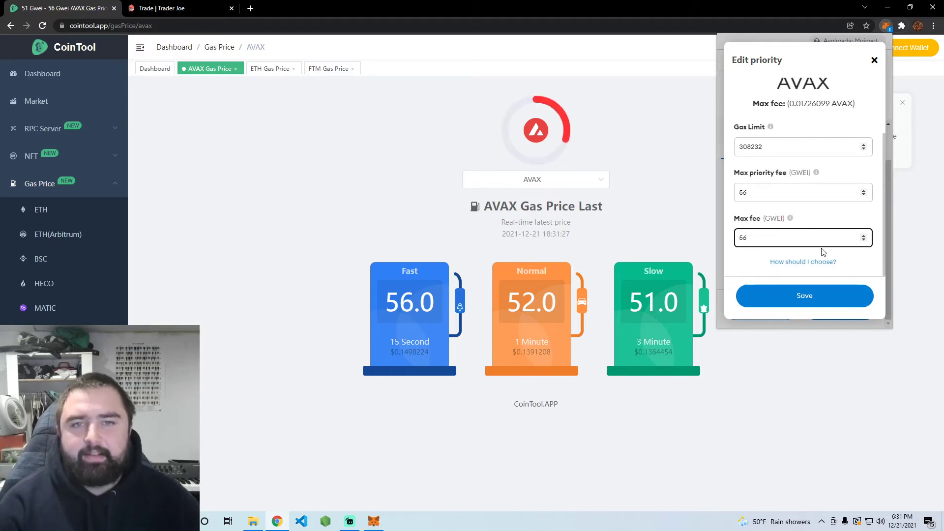
mouse_move(759, 230)
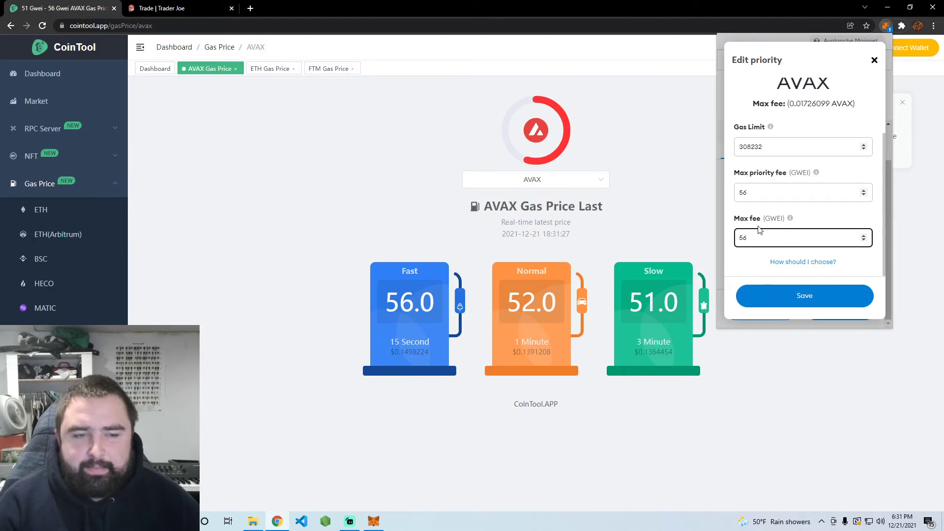
mouse_move(877, 287)
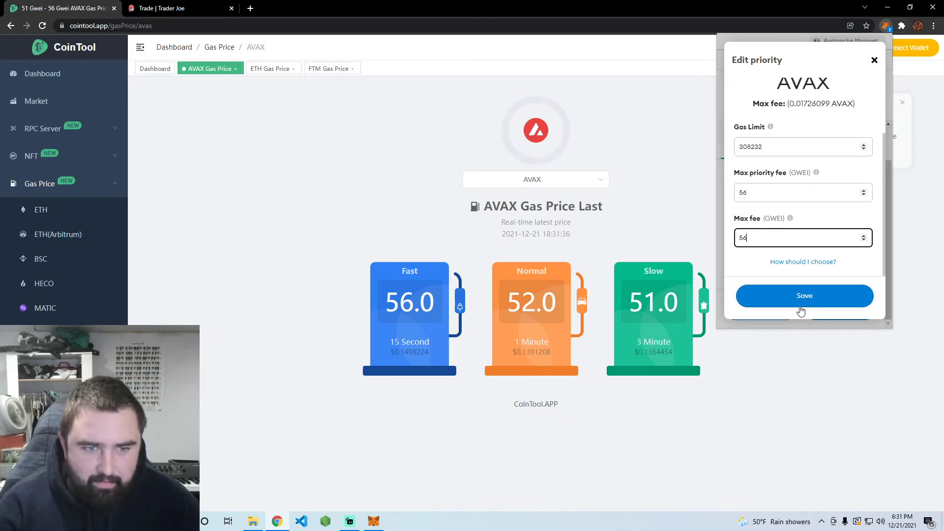
left_click(804, 295)
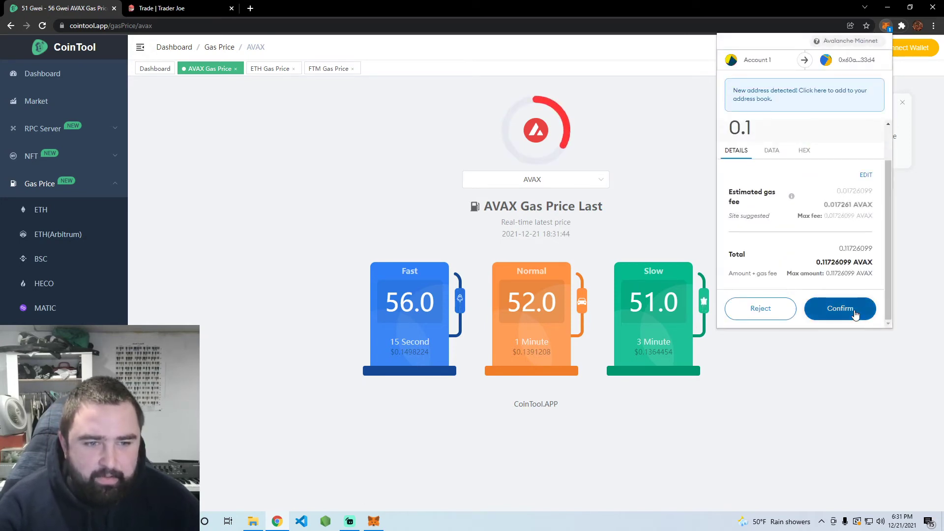
Step: Confirm the 0.1 AVAX swap transaction in MetaMask
left_click(840, 308)
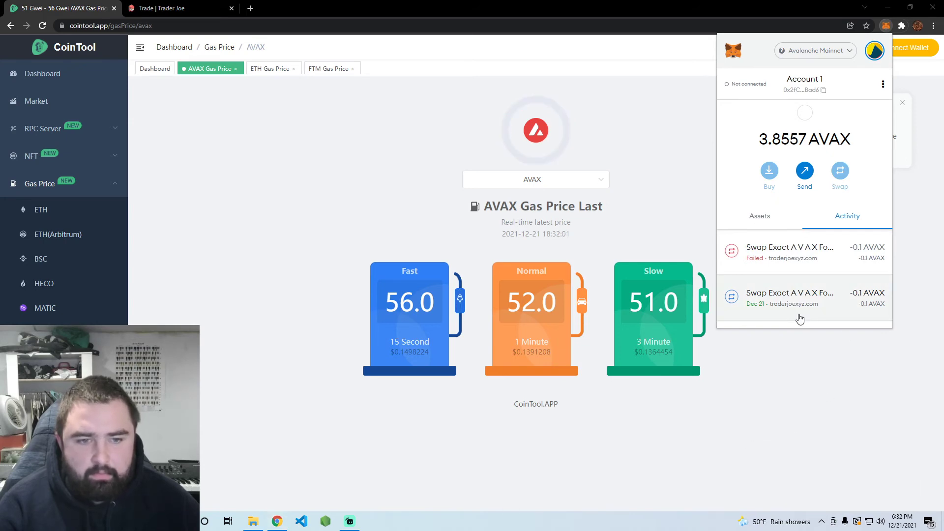
Step: View the failed swap's details on the Snowtrace block explorer
left_click(790, 293)
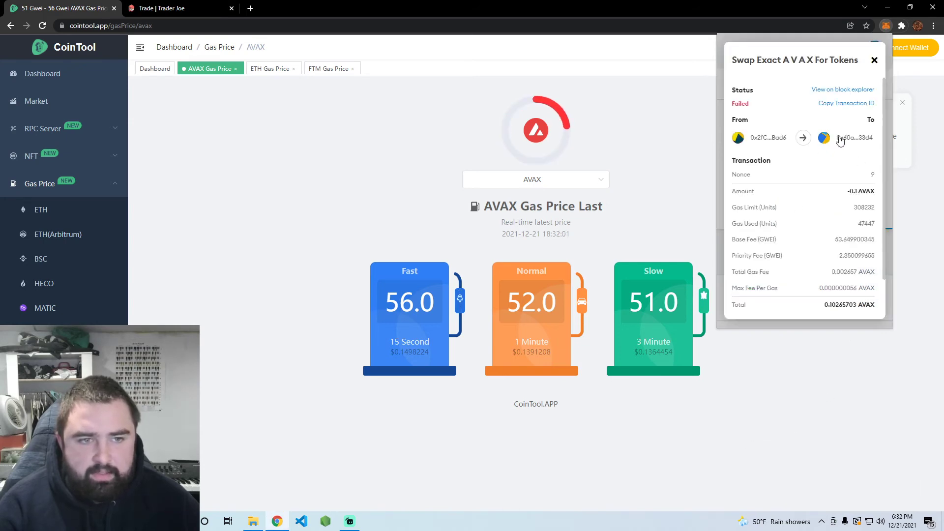
left_click(843, 90)
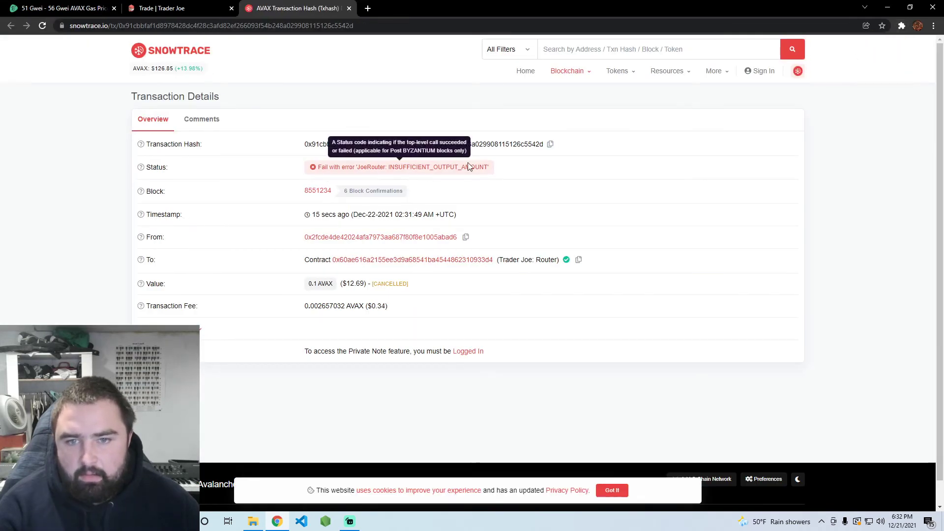
mouse_move(366, 8)
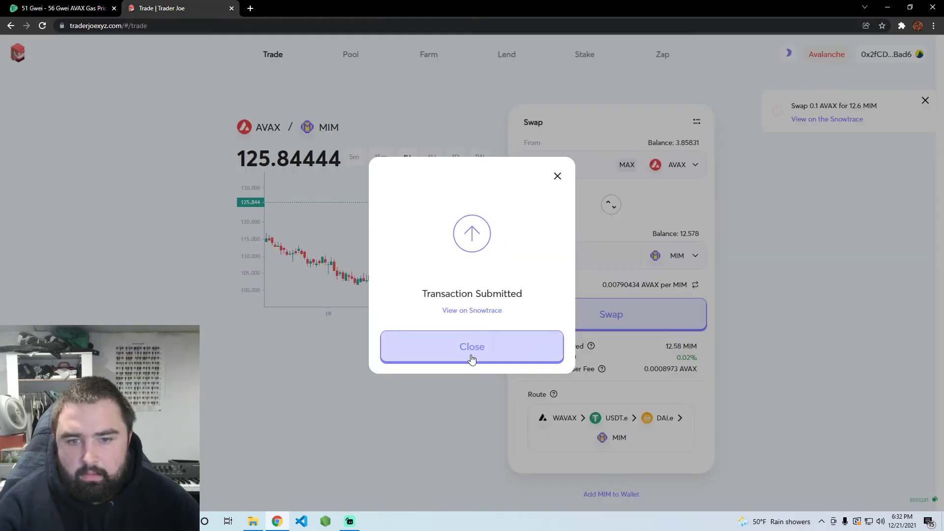
Step: Dismiss the submitted notice and confirm a new 0.1 AVAX to MIM swap
left_click(472, 346)
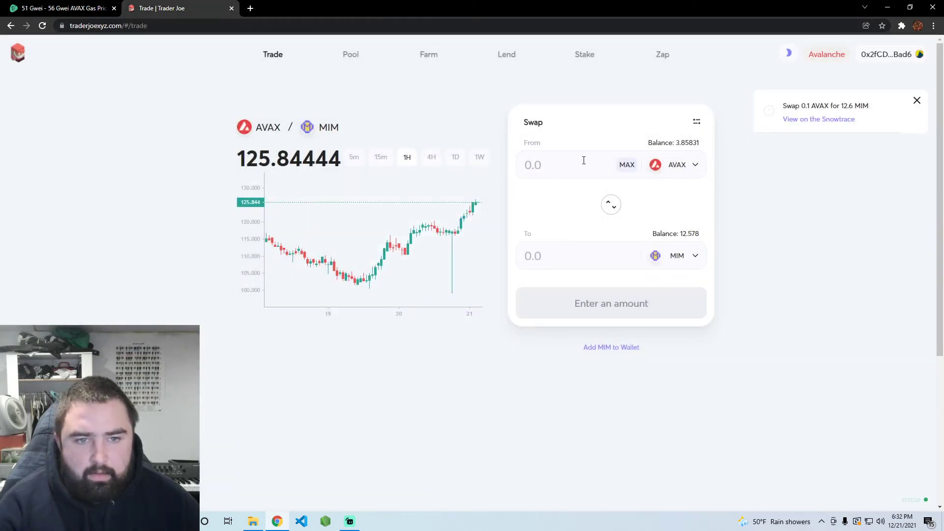
type(".1")
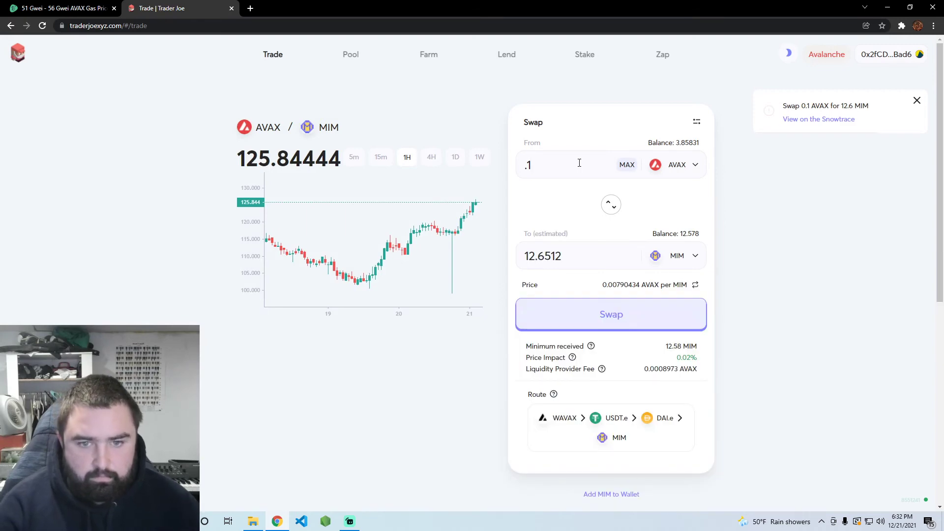
left_click(611, 315)
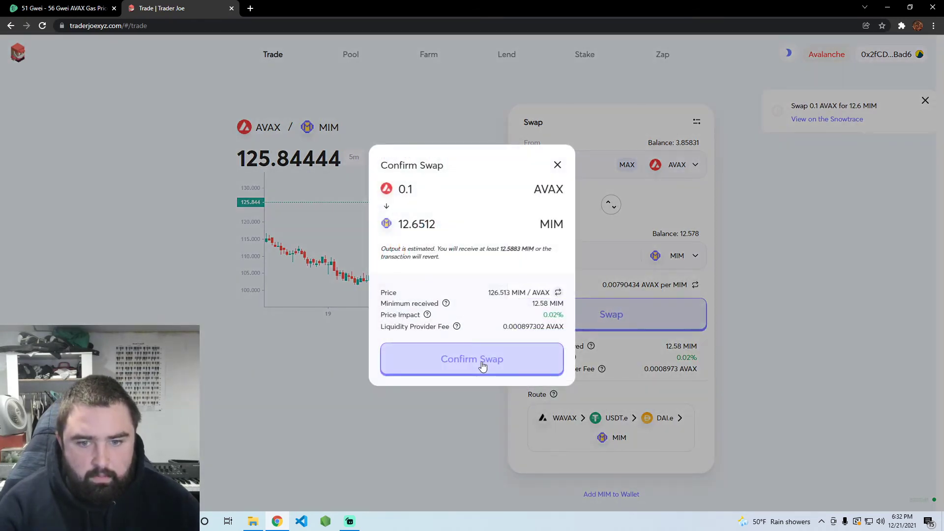
left_click(471, 359)
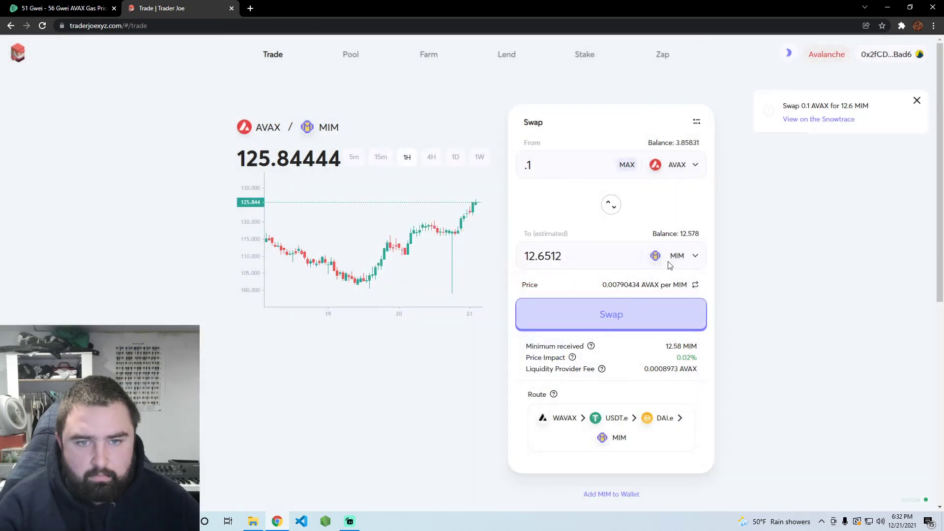
Step: Close the notification and confirm the 0.1 AVAX to MIM swap again
left_click(917, 100)
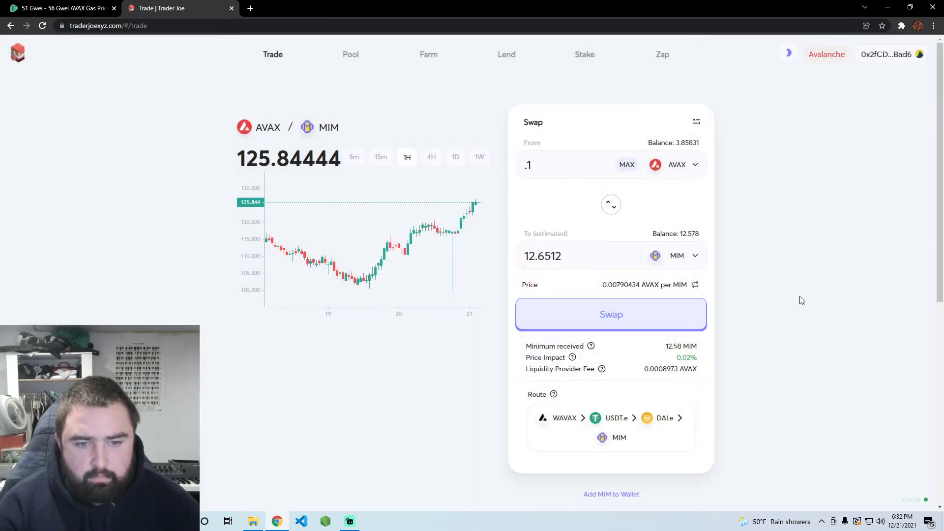
left_click(612, 315)
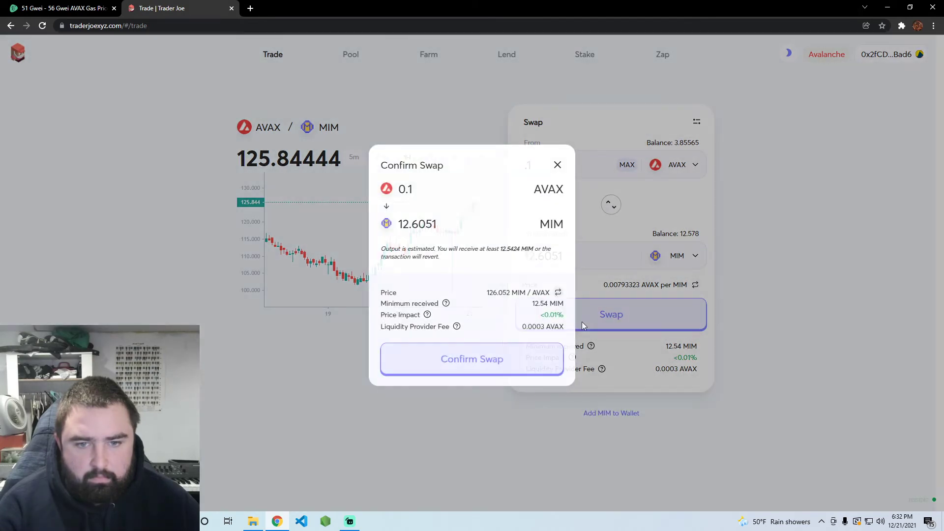
left_click(472, 359)
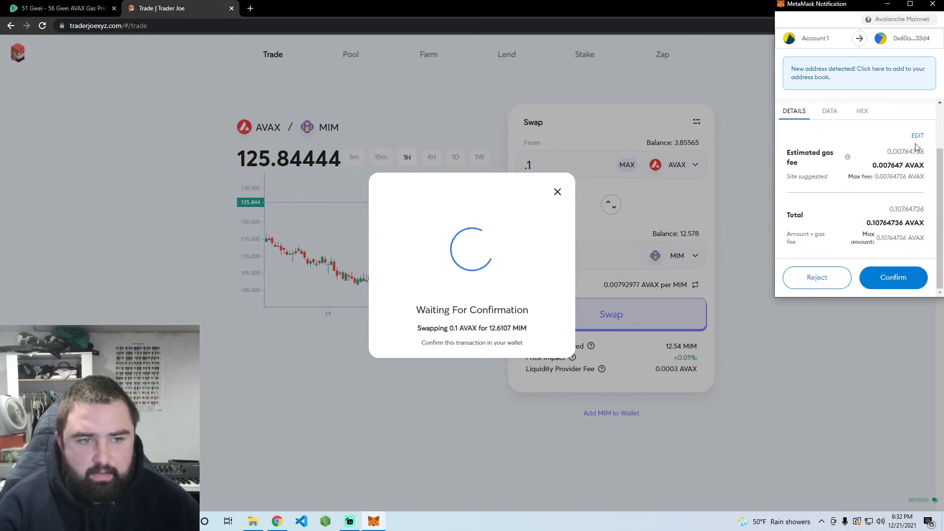
Step: Set the priority fee to 54 gwei and confirm the AVAX-to-MIM swap
left_click(917, 135)
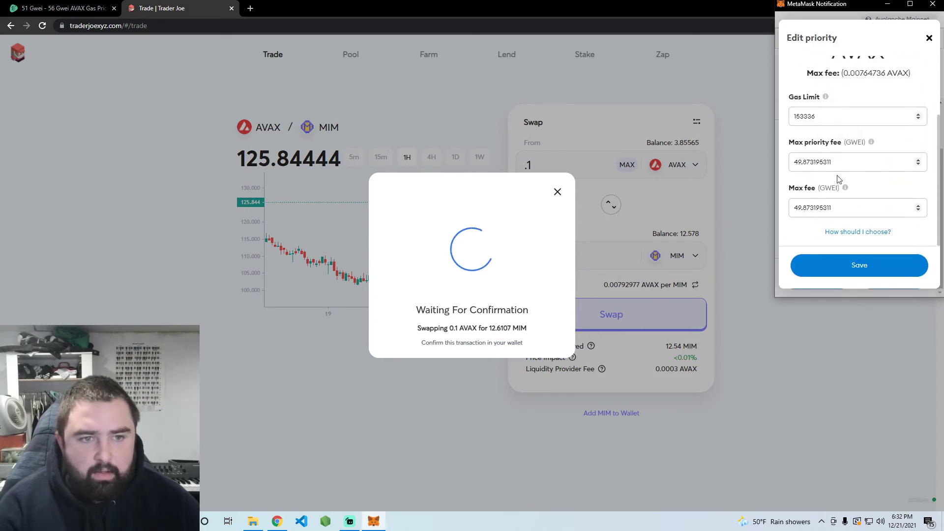
type("54")
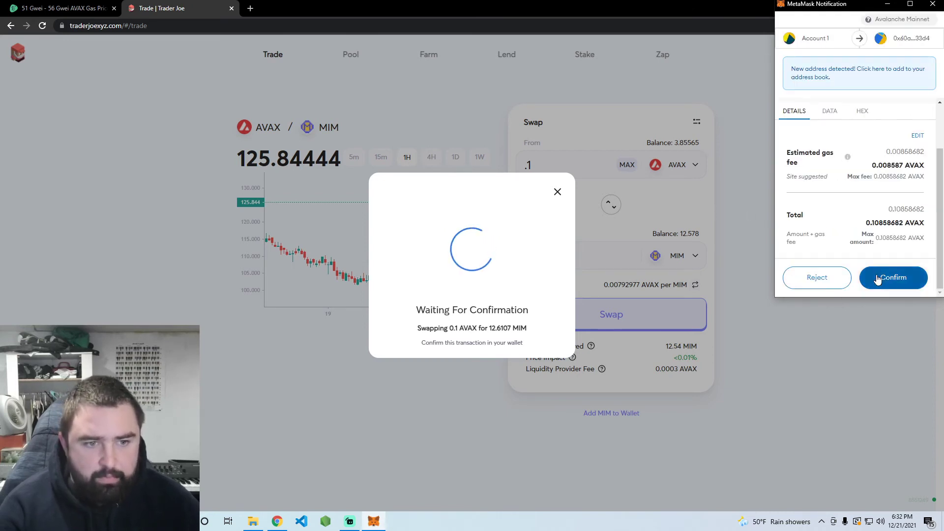
left_click(893, 278)
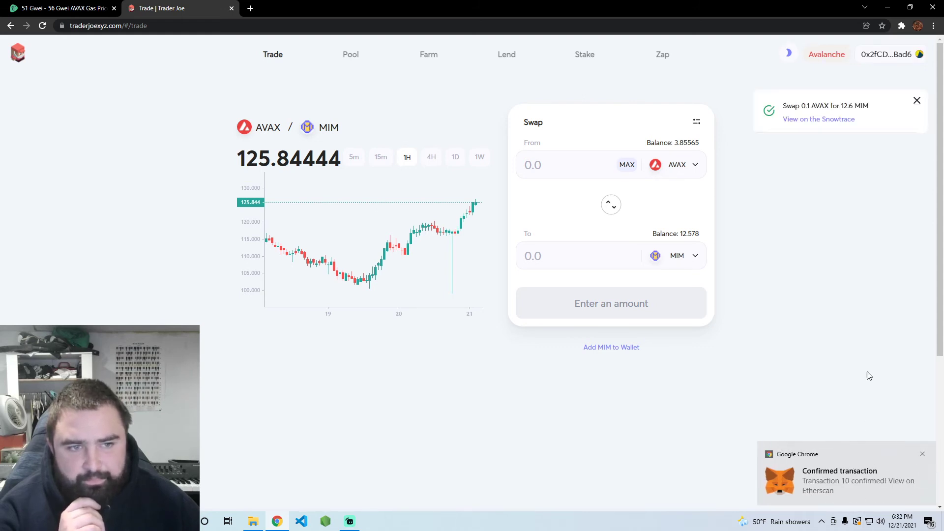
Step: Dismiss the swap notice and reselect MIM as the token to receive
left_click(917, 100)
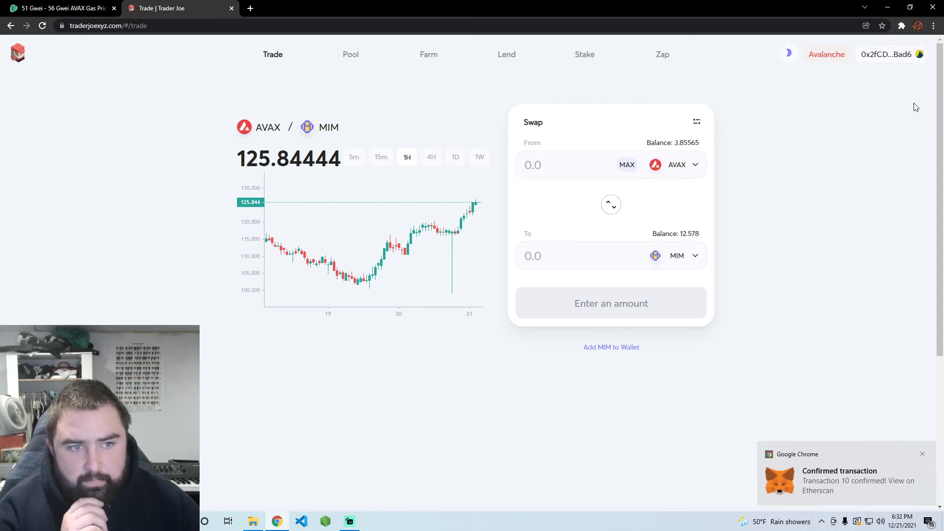
mouse_move(621, 201)
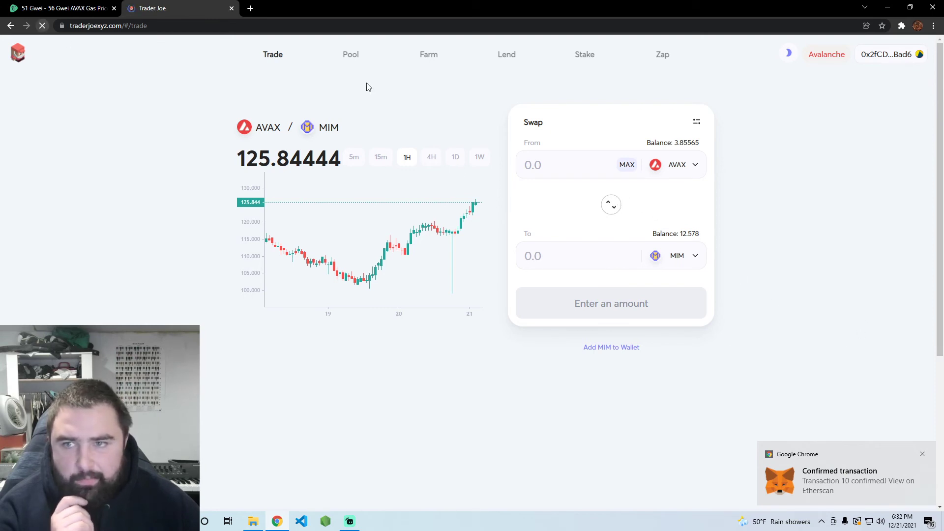
left_click(682, 256)
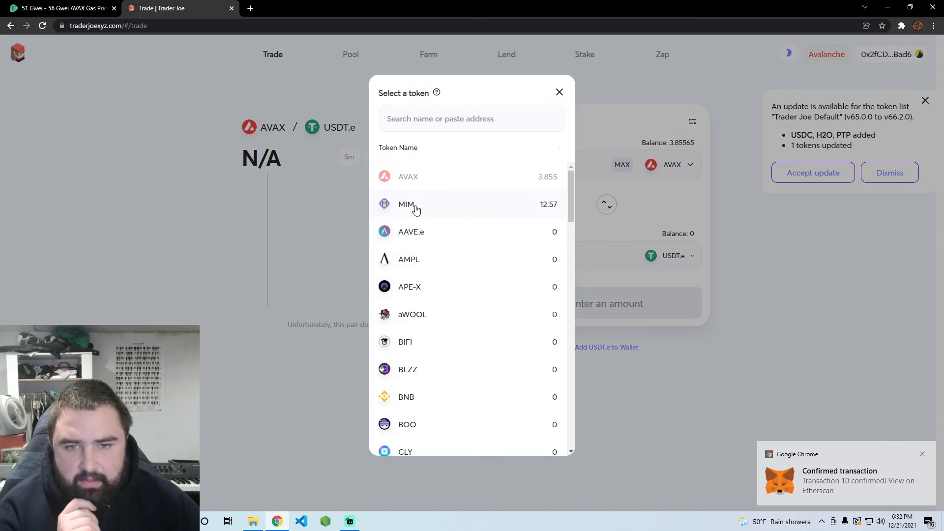
left_click(406, 204)
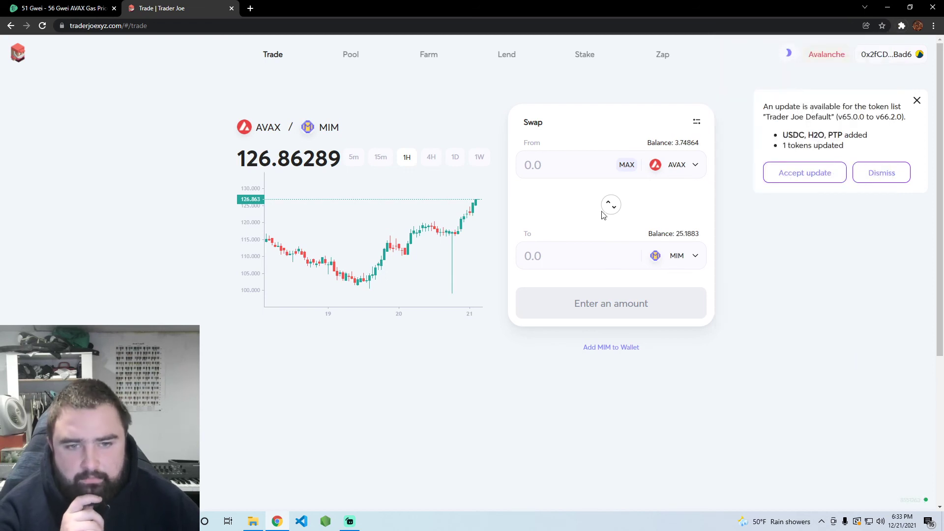
Step: Reverse the pair to MIM→AVAX with the MAX 25.1883 MIM and approve MIM spending in MetaMask
left_click(612, 205)
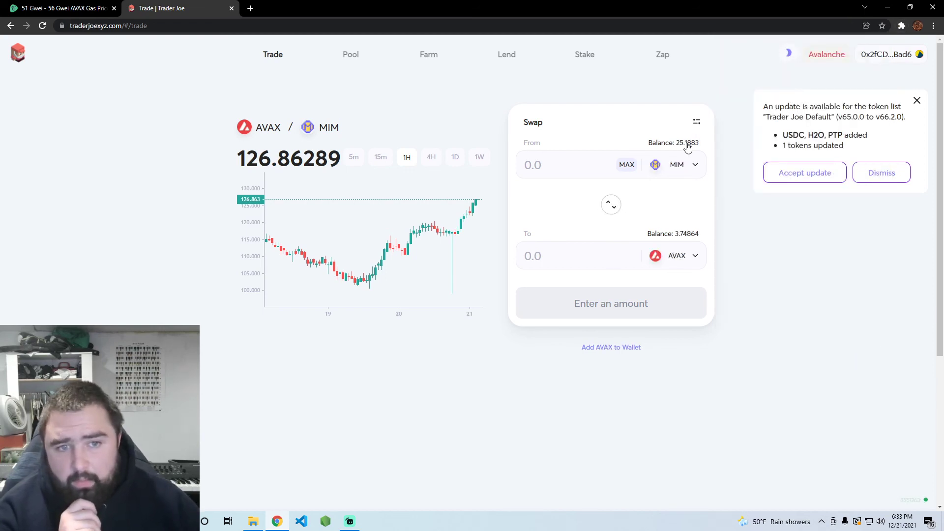
left_click(627, 165)
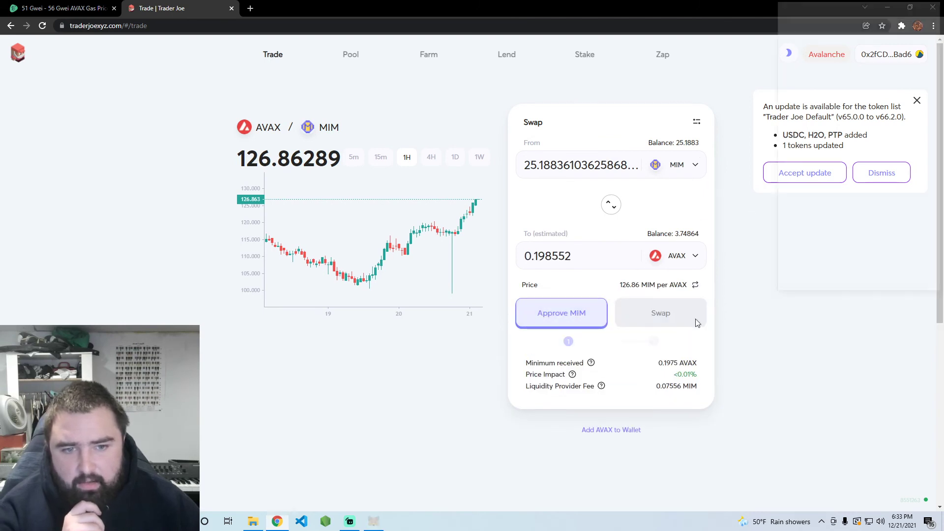
left_click(560, 313)
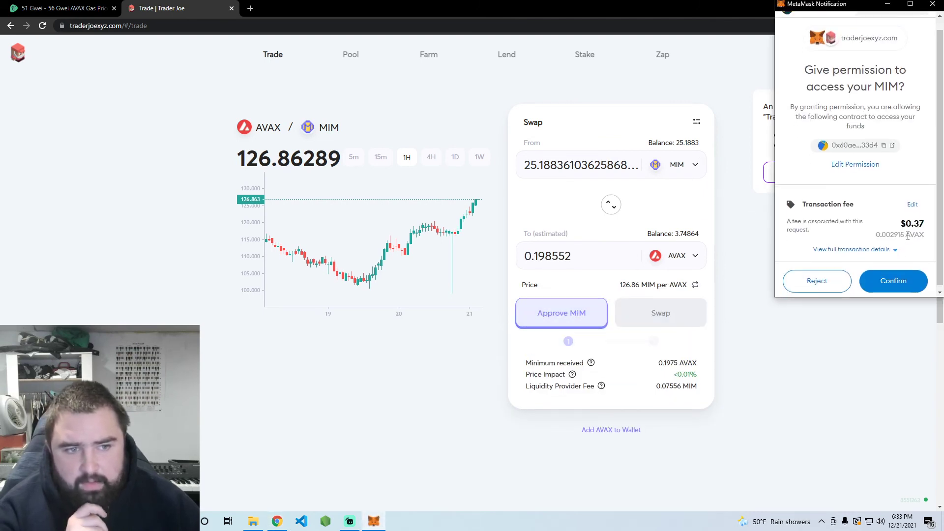
left_click(893, 281)
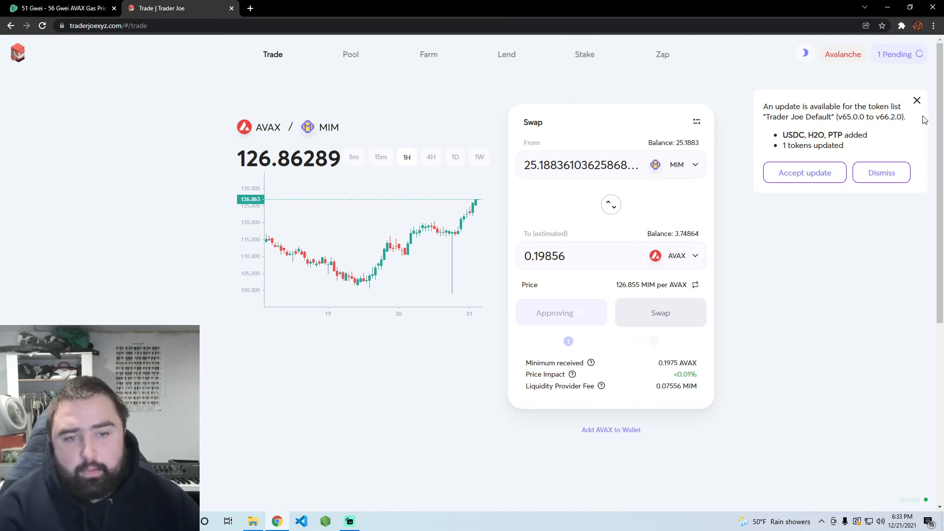
mouse_move(916, 101)
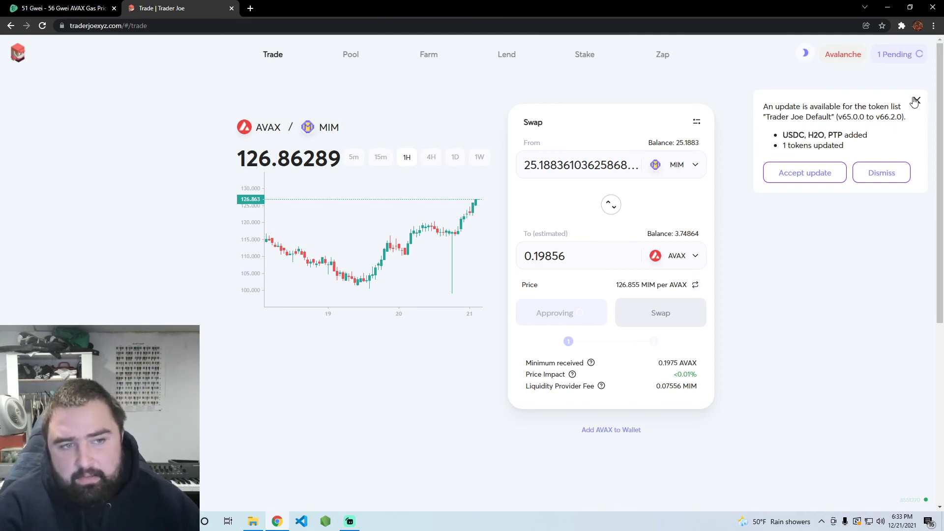
left_click(901, 26)
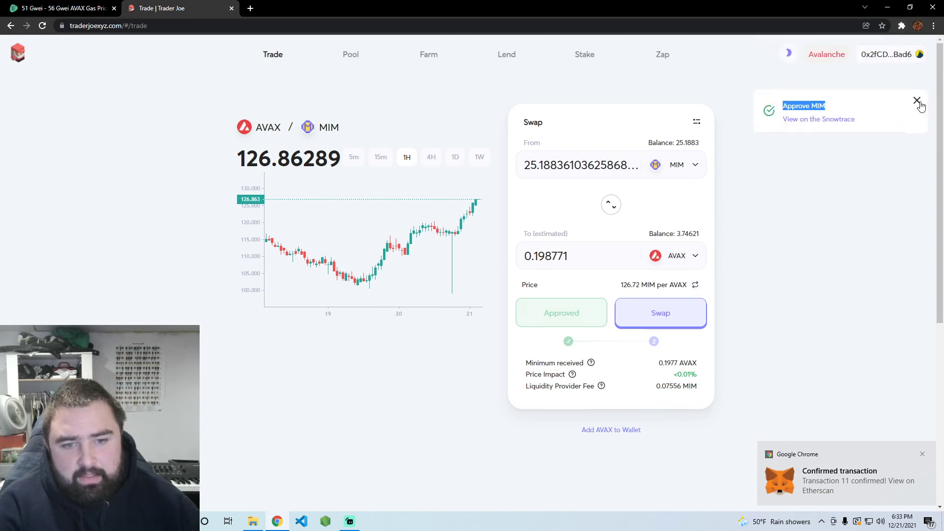
Step: Confirm the 25.1883 MIM → ~0.1982 AVAX swap, briefly visiting MetaMask's fee editor
left_click(661, 312)
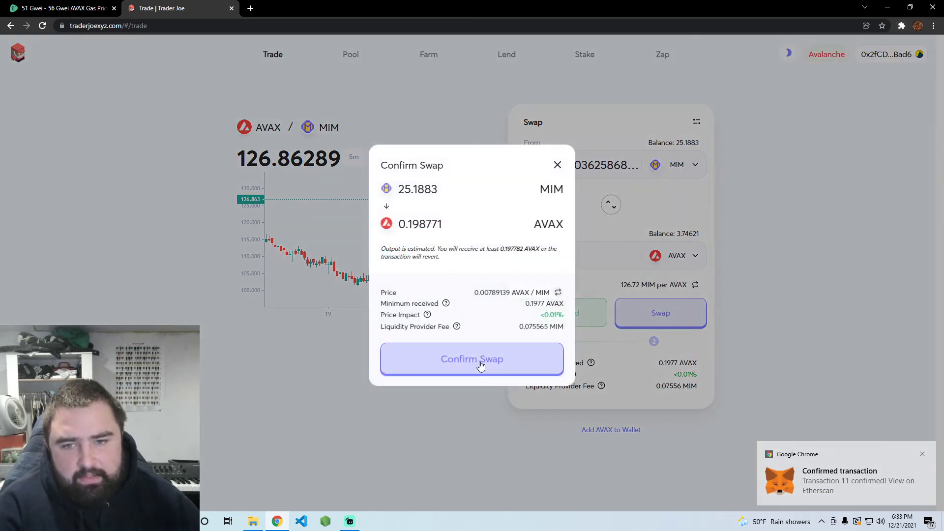
left_click(472, 358)
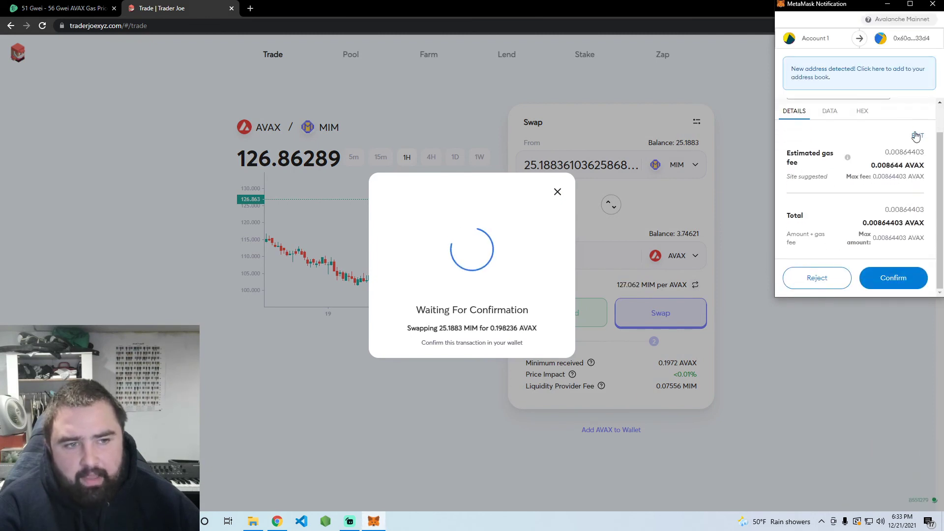
left_click(918, 134)
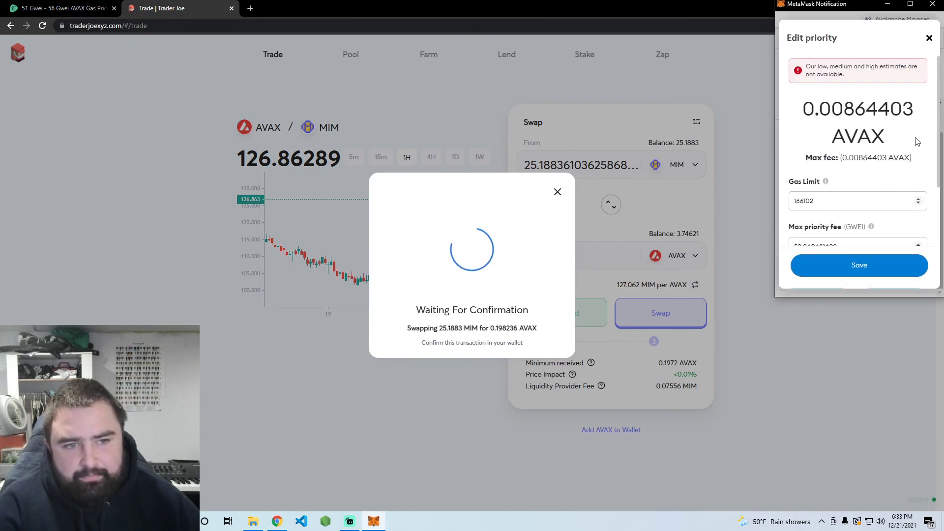
left_click(59, 8)
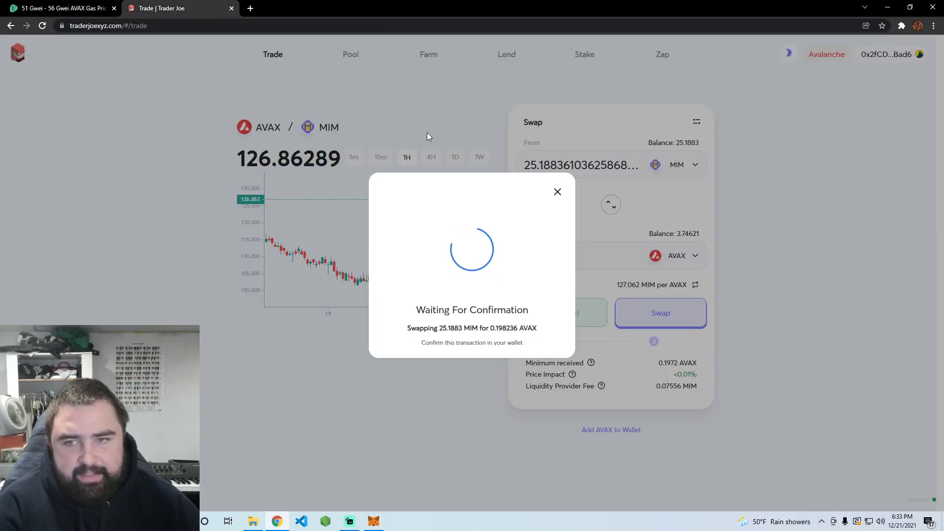
Step: Reopen the pending swap from the MetaMask extension and enter a 56 GWEI max priority fee
left_click(901, 26)
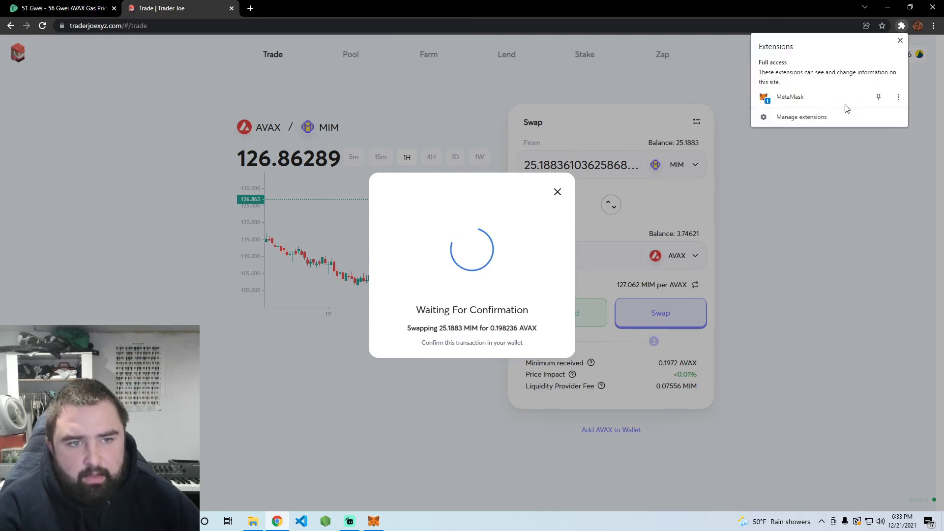
left_click(765, 96)
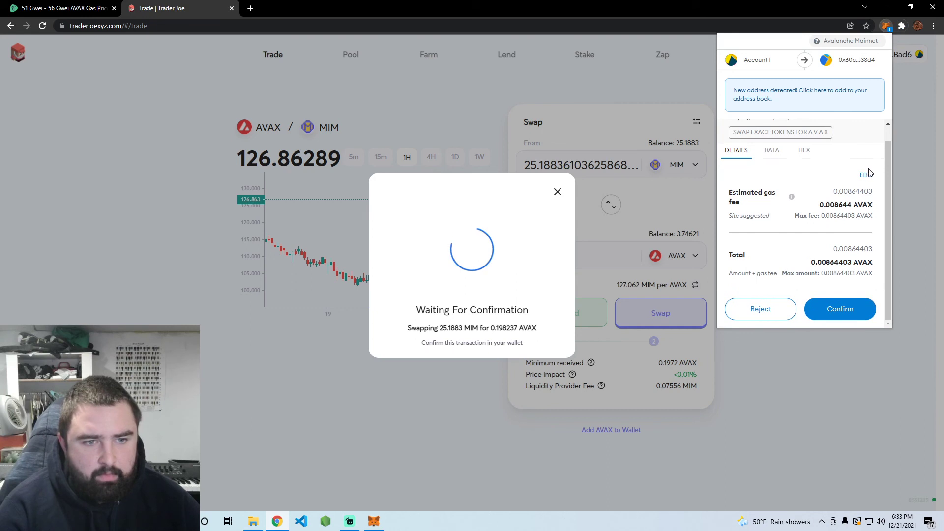
left_click(863, 175)
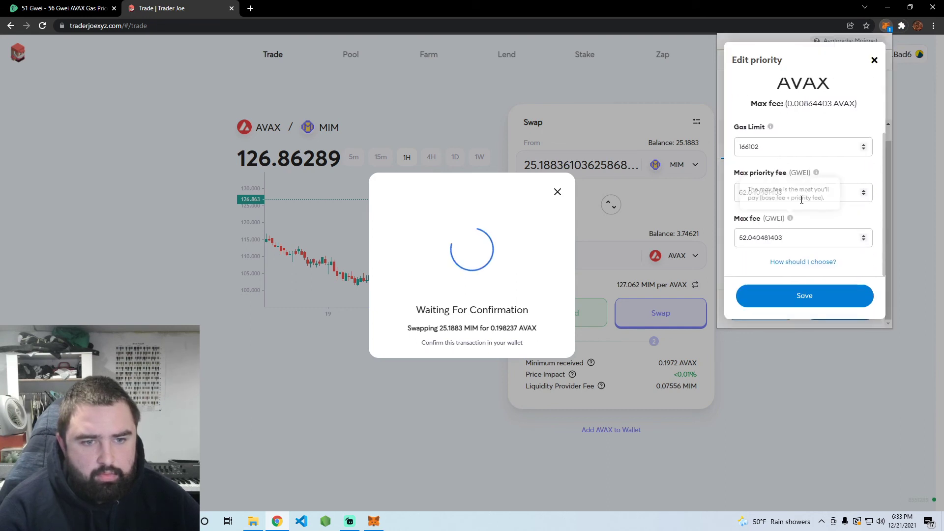
type("56")
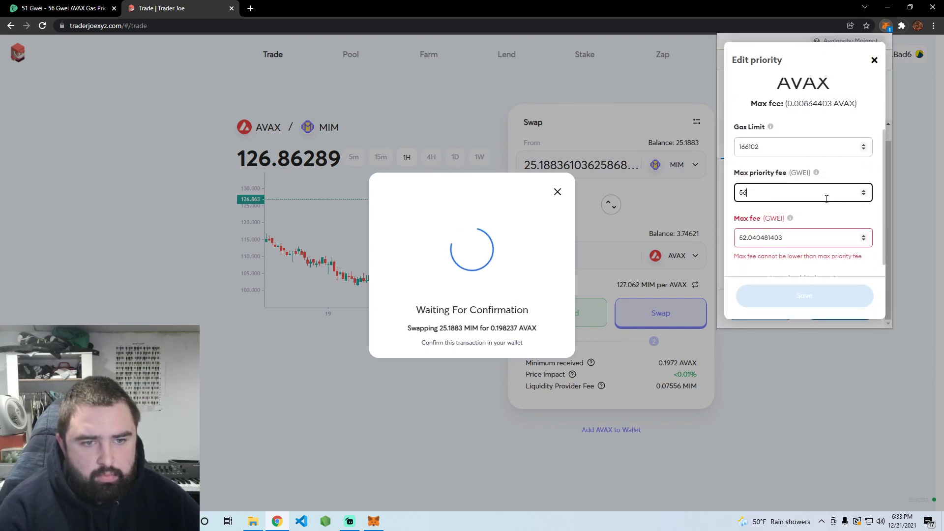